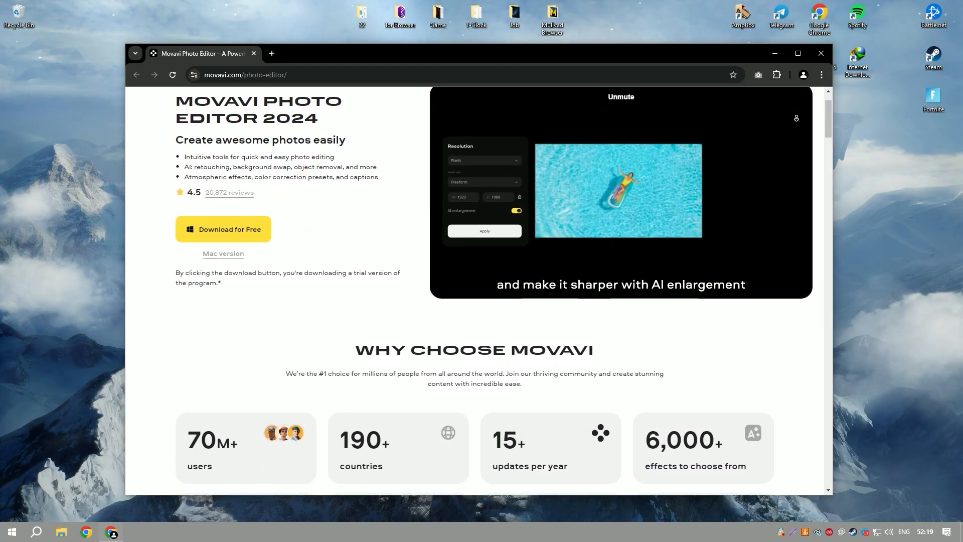
# Scroll the Movavi Photo Editor page past user stats and ratings down to the What's New feature cards.
pyautogui.scroll(-3)
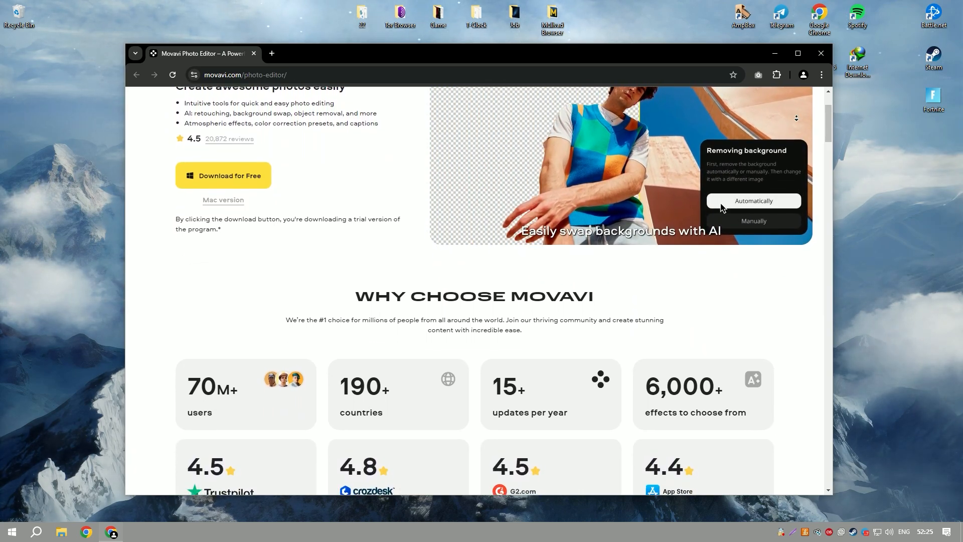
pyautogui.scroll(-3)
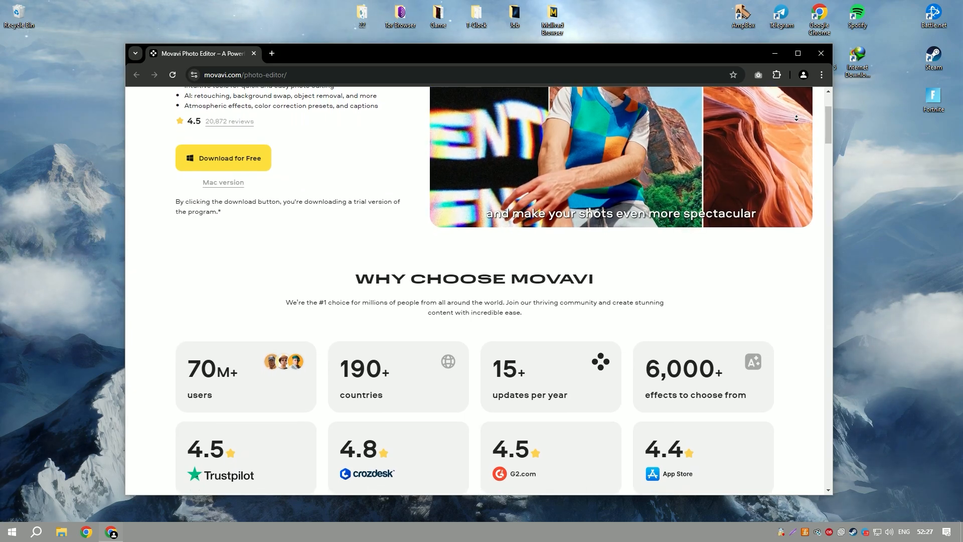
pyautogui.scroll(-3)
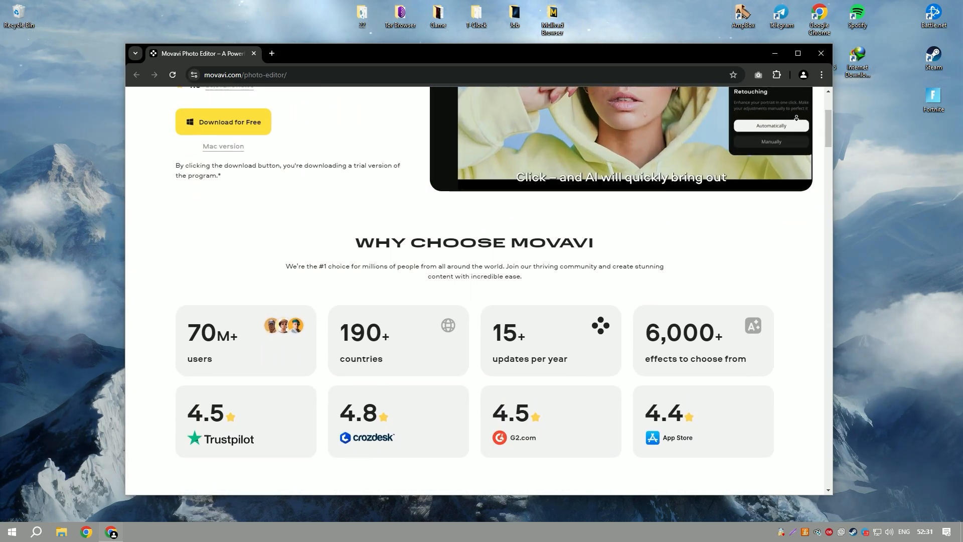
pyautogui.scroll(-3)
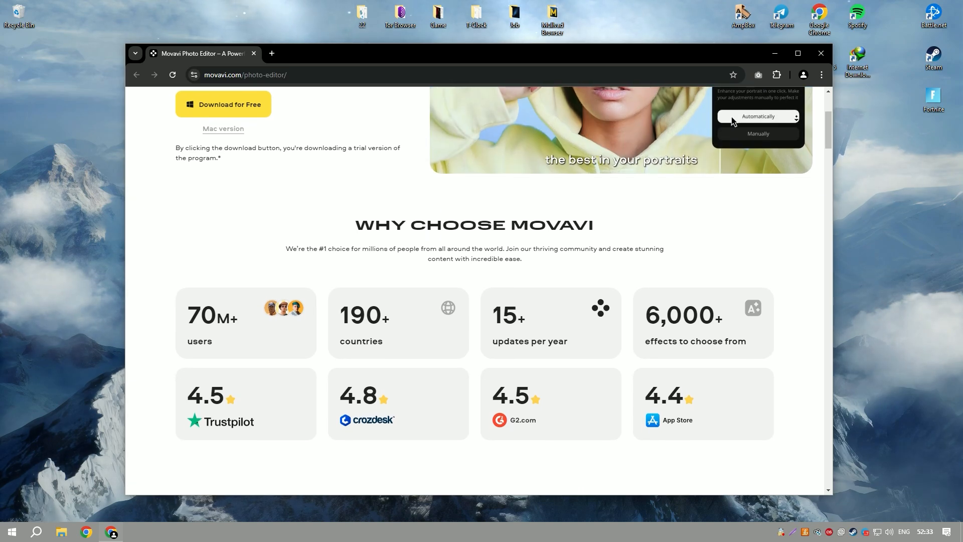
pyautogui.scroll(-3)
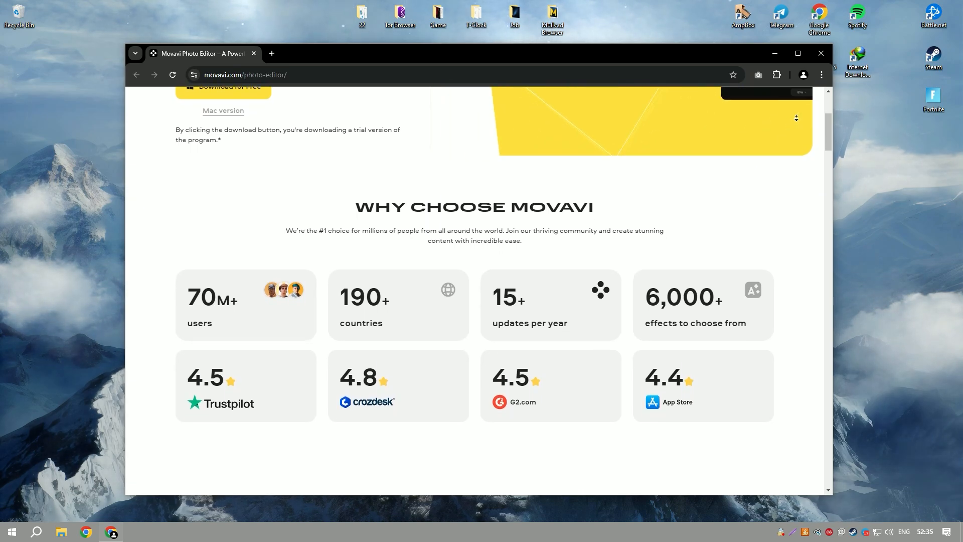
pyautogui.scroll(-3)
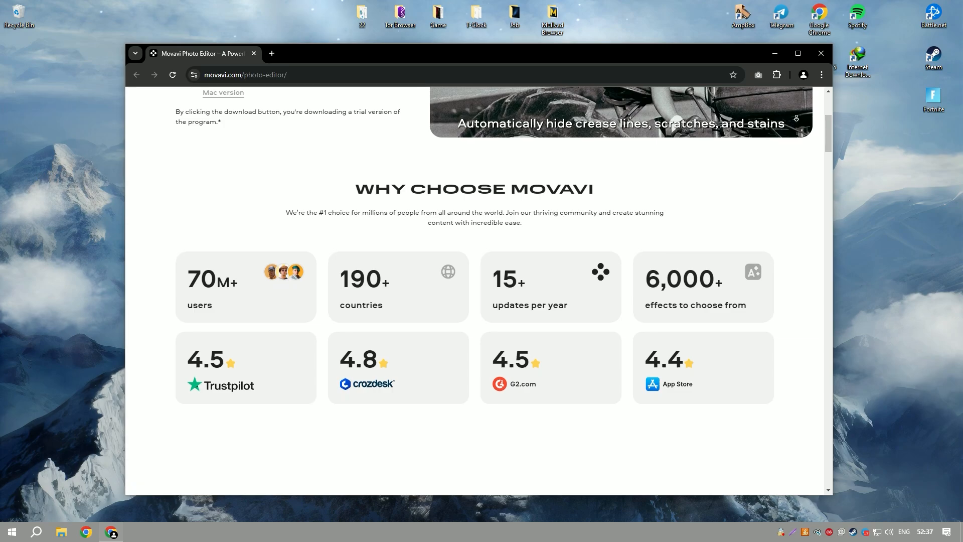
pyautogui.scroll(-3)
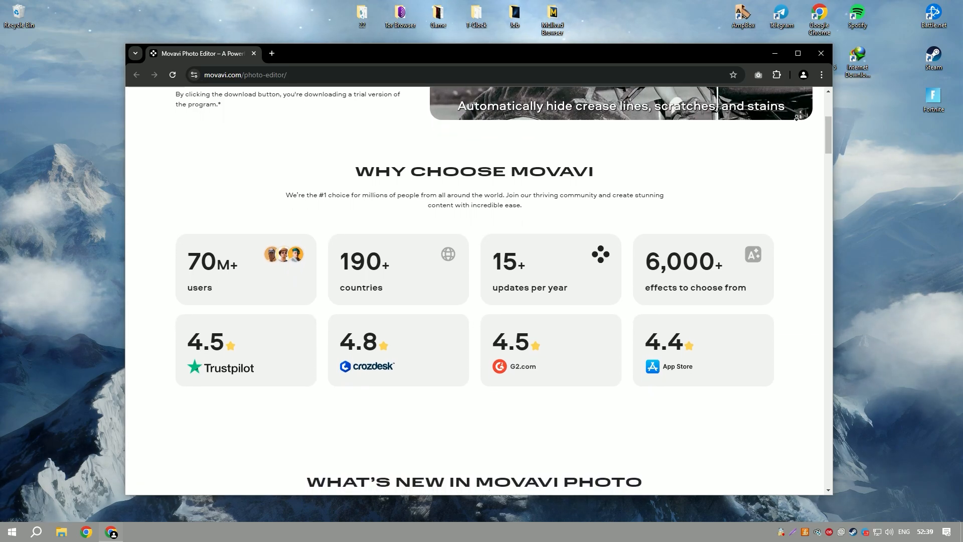
pyautogui.scroll(3)
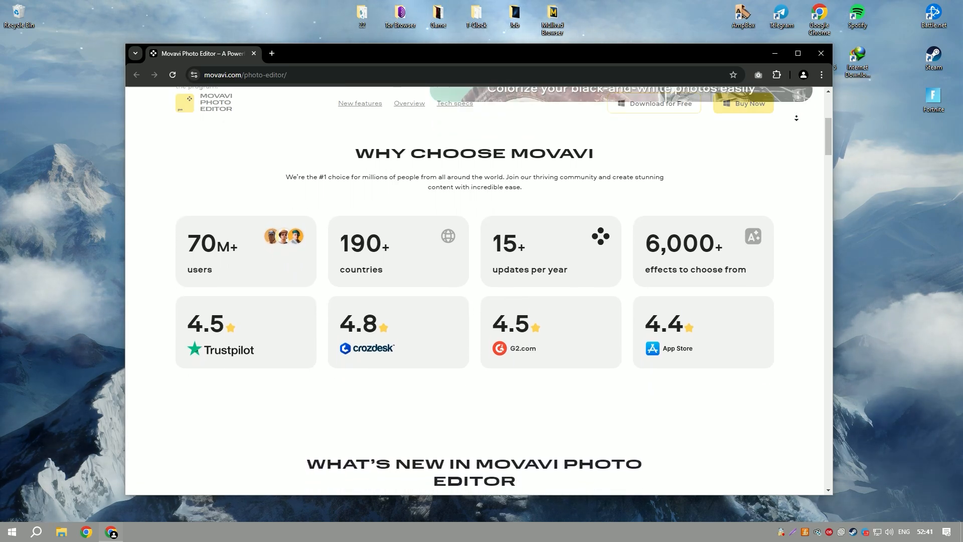
pyautogui.scroll(3)
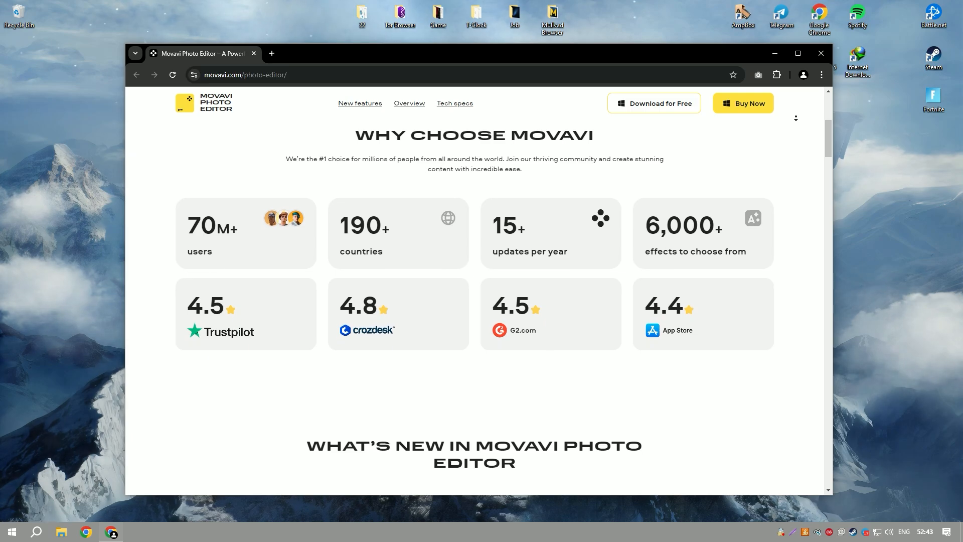
pyautogui.scroll(-3)
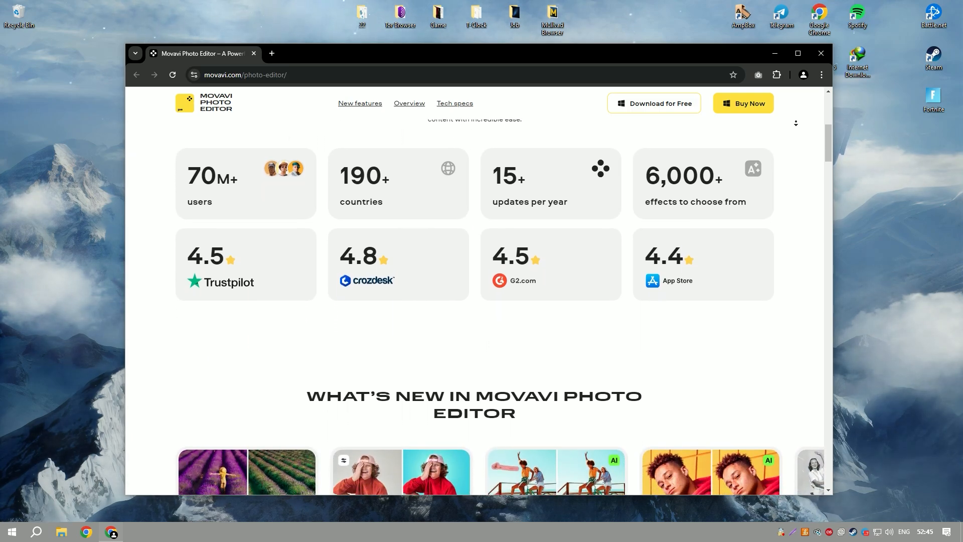
pyautogui.scroll(-3)
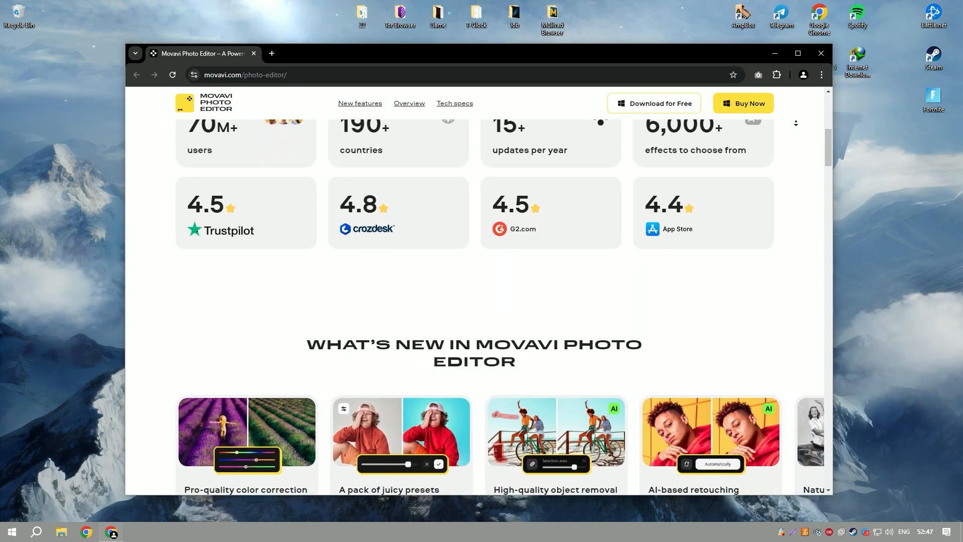
pyautogui.scroll(-3)
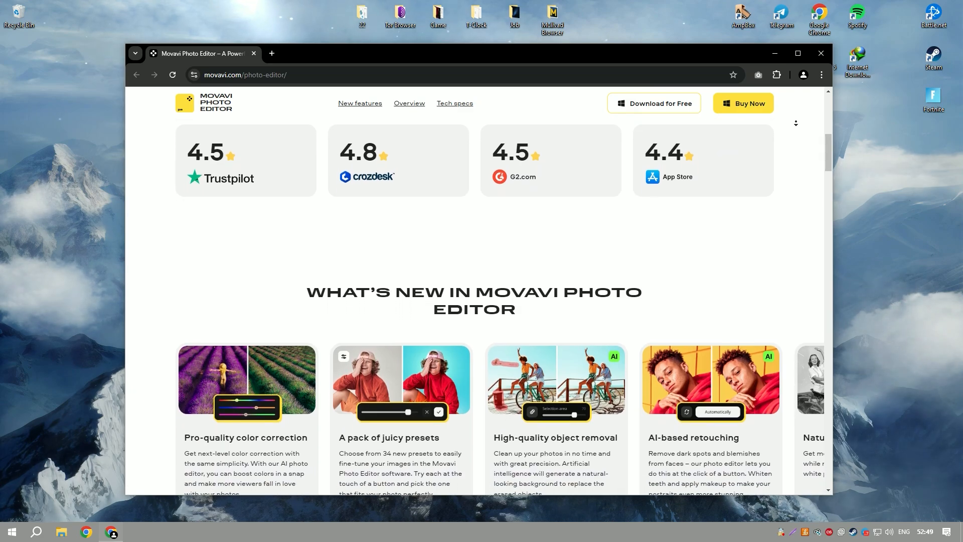
pyautogui.scroll(-3)
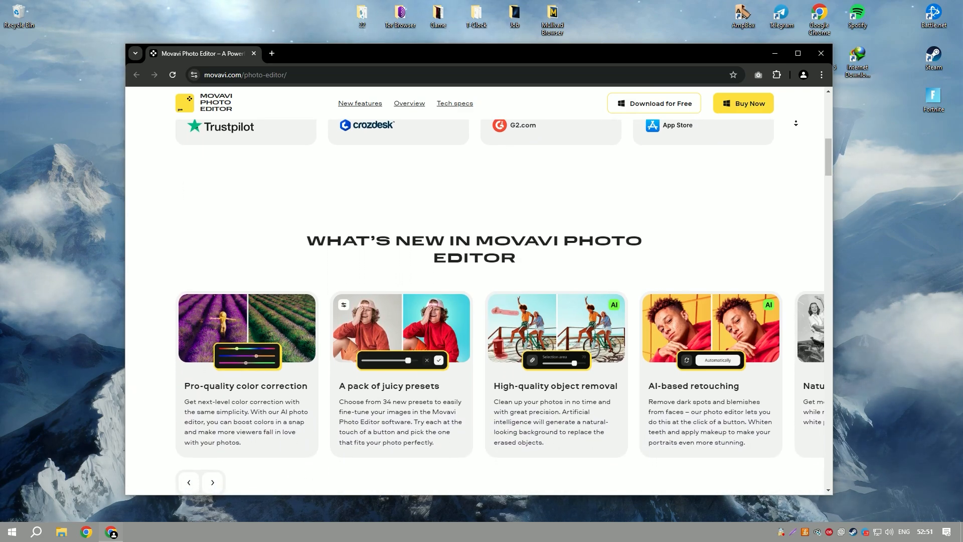
# Scroll through Find the Right Tool and the AI Enhancement carousel, then back up to the 2024 headline.
pyautogui.scroll(-3)
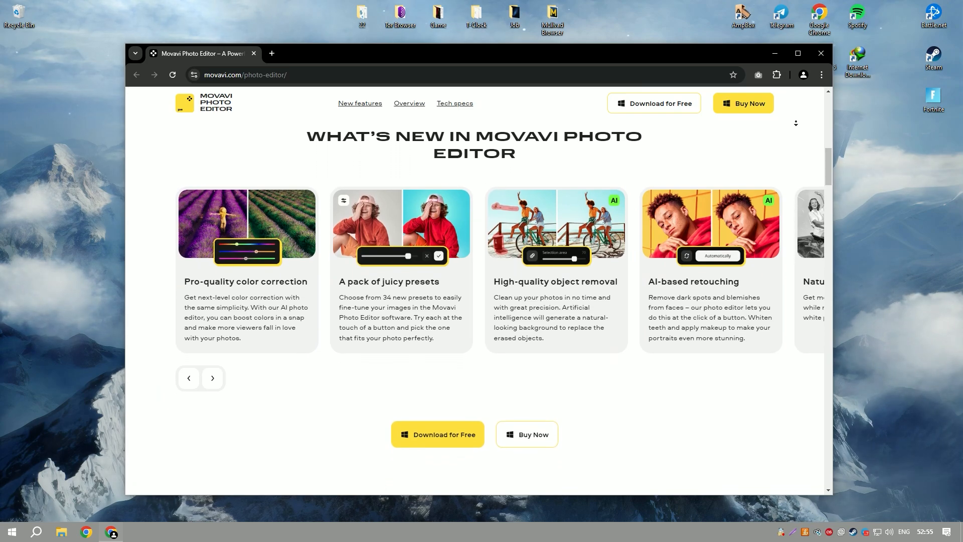
pyautogui.scroll(-3)
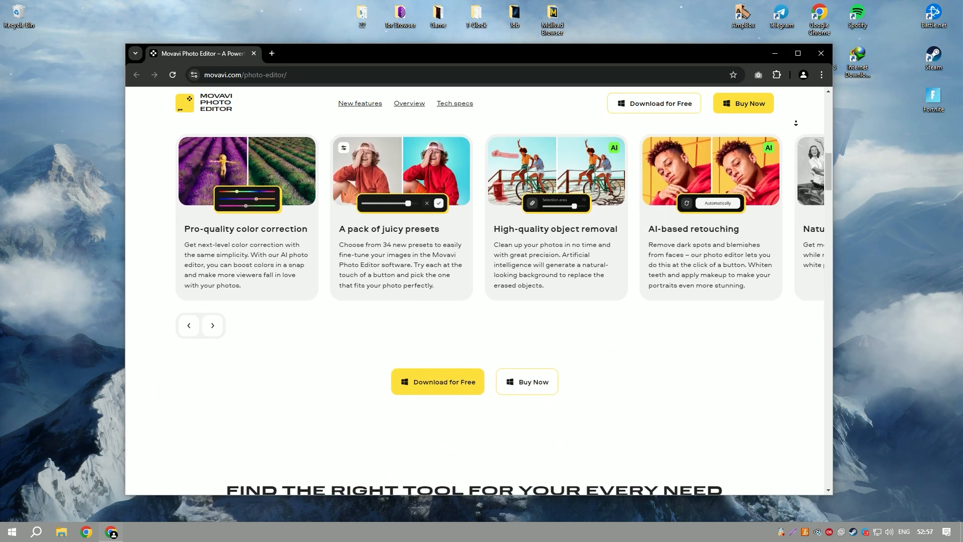
pyautogui.scroll(-3)
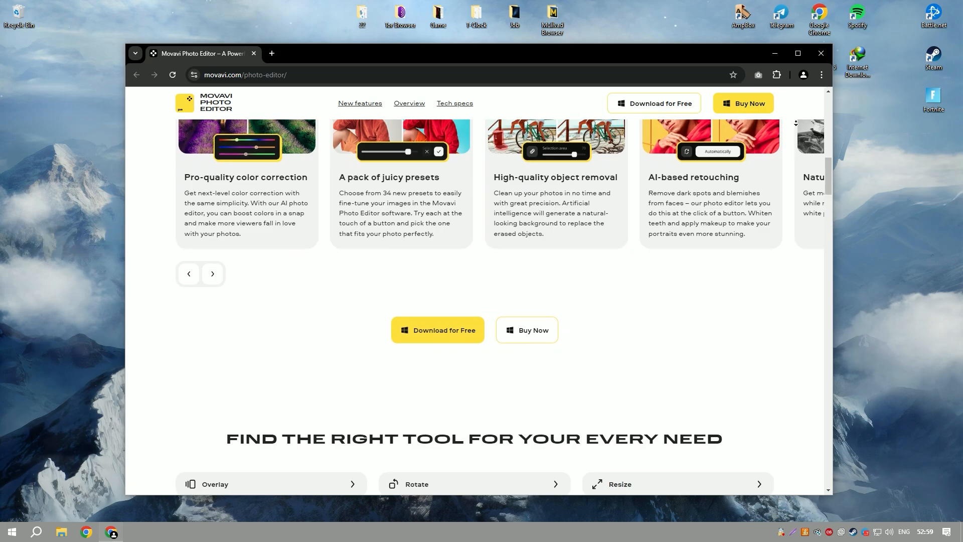
pyautogui.scroll(-3)
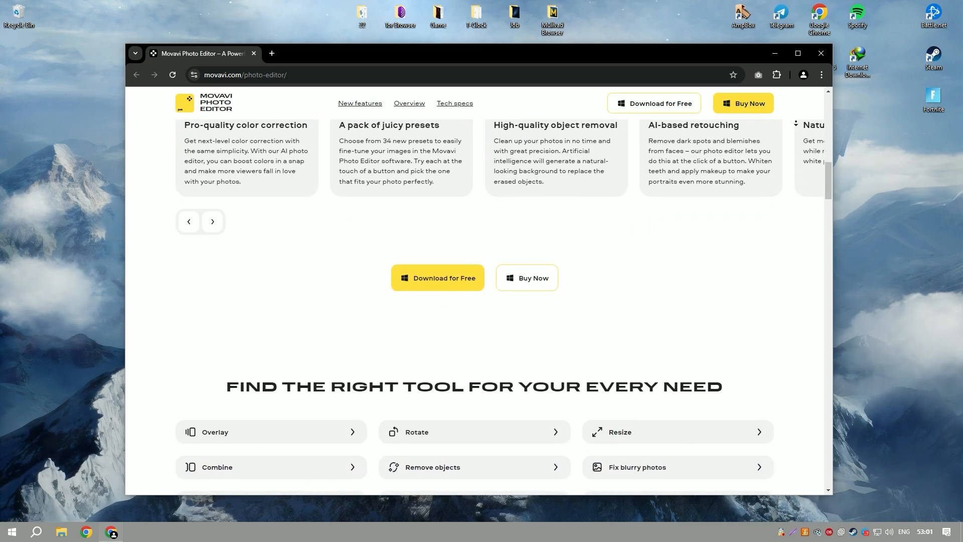
pyautogui.scroll(-3)
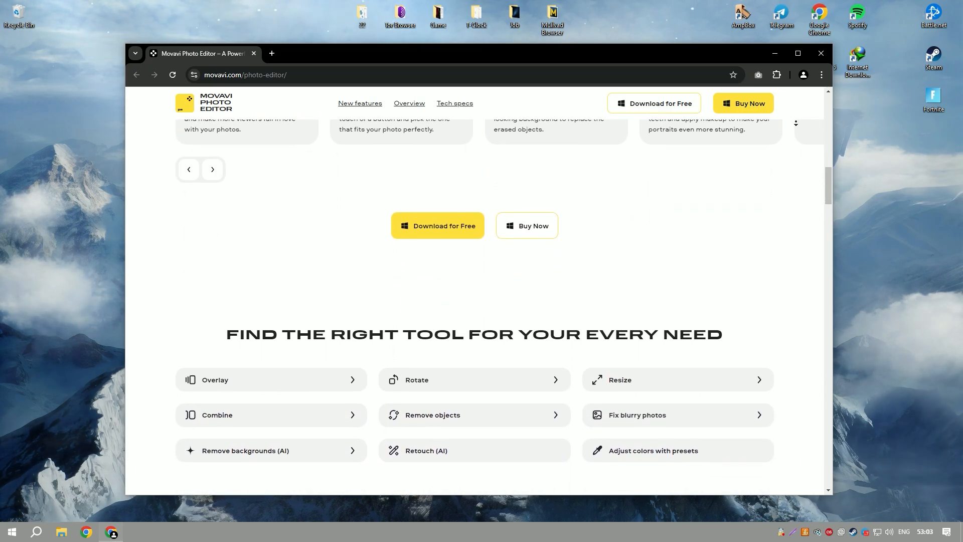
pyautogui.scroll(-3)
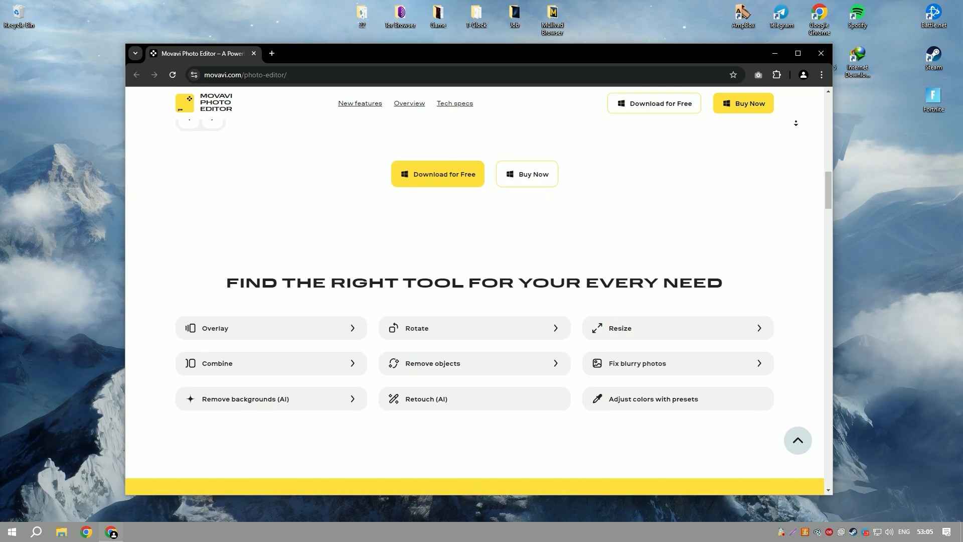
pyautogui.scroll(-3)
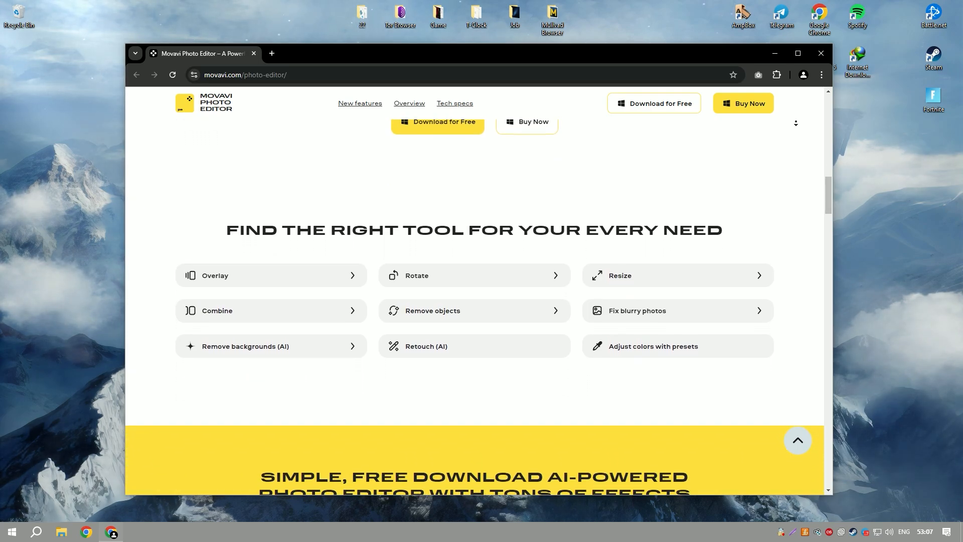
pyautogui.scroll(-3)
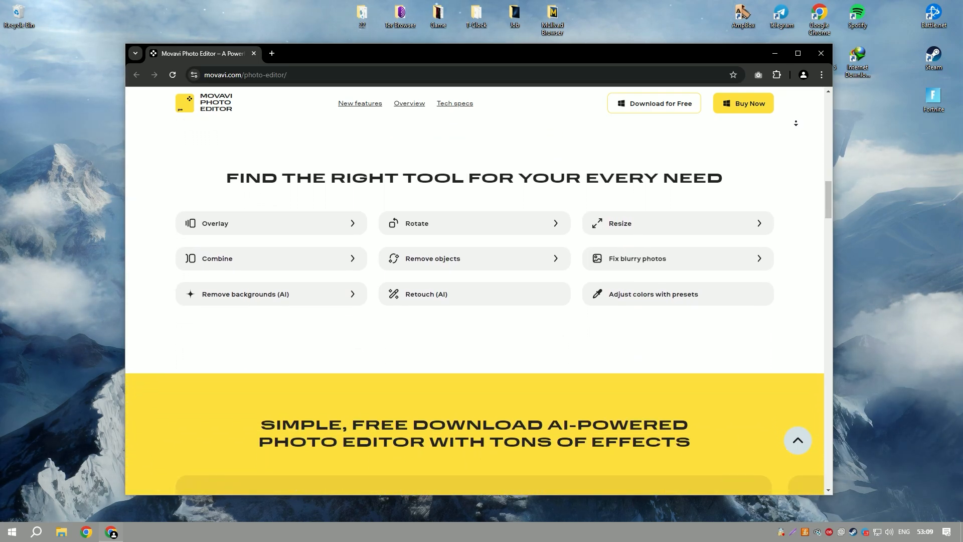
pyautogui.scroll(-3)
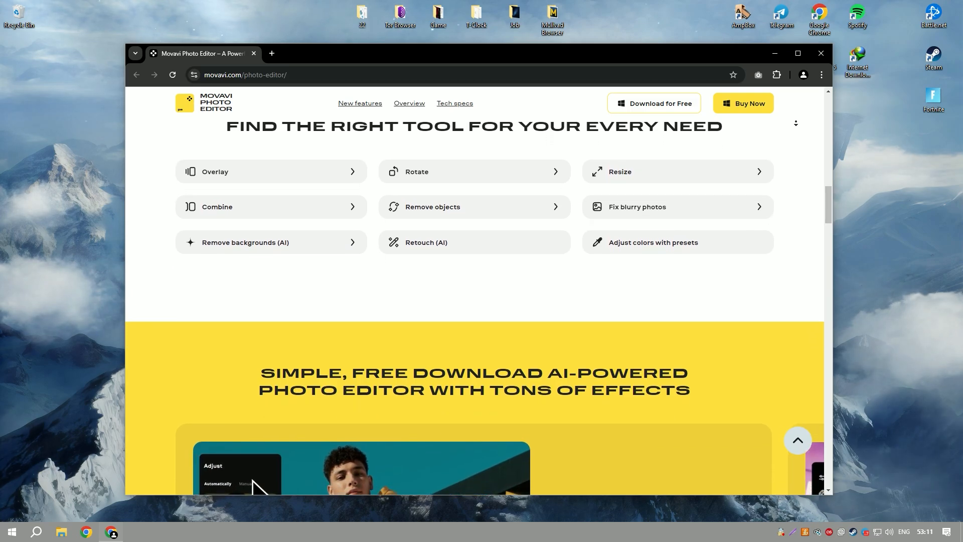
pyautogui.scroll(-3)
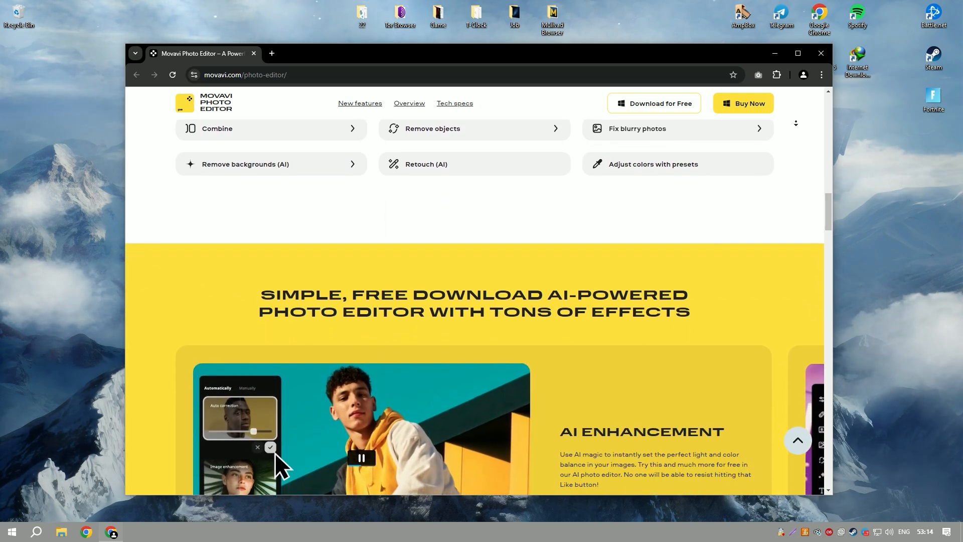
pyautogui.scroll(-3)
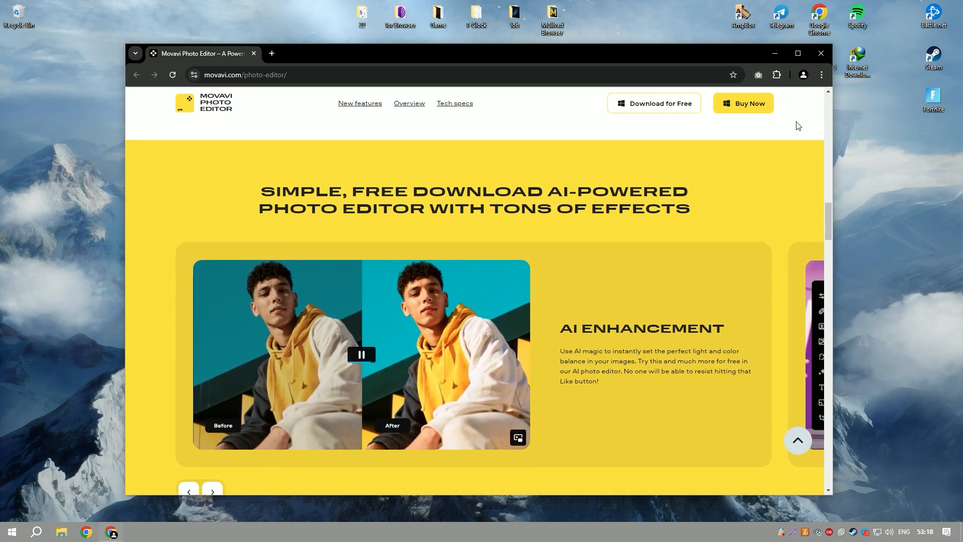
pyautogui.scroll(3)
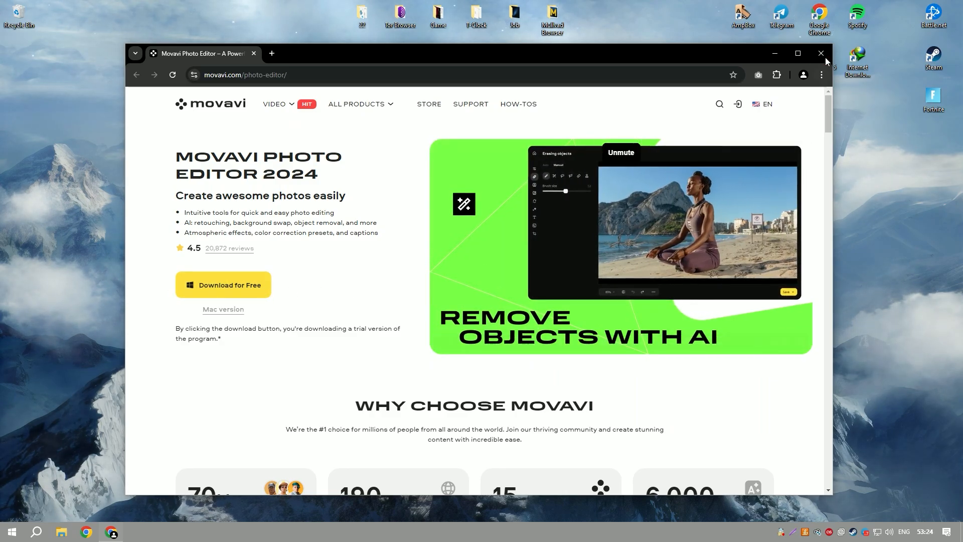
# Close Chrome and extract Example.rar's Installer folder to the desktop, closing WinRAR afterwards.
pyautogui.click(820, 53)
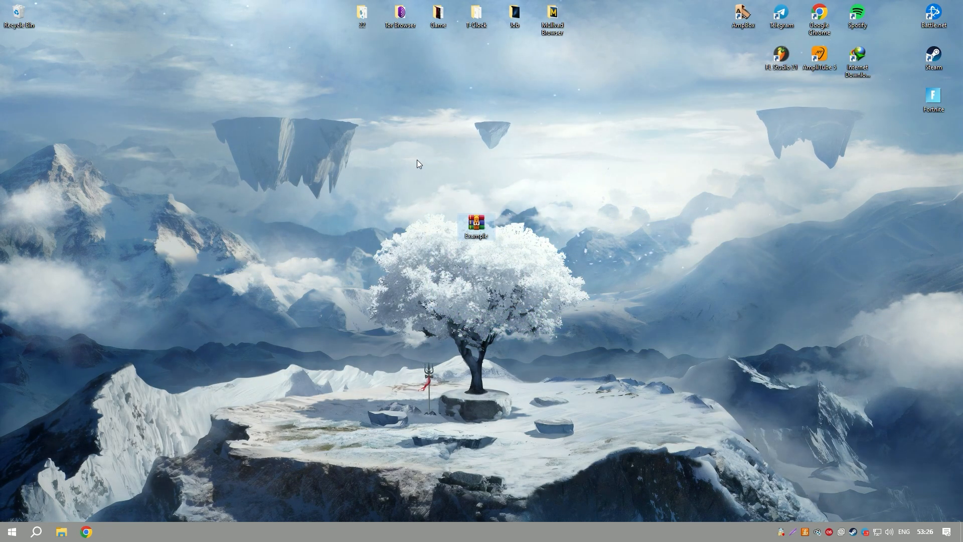
pyautogui.doubleClick(474, 225)
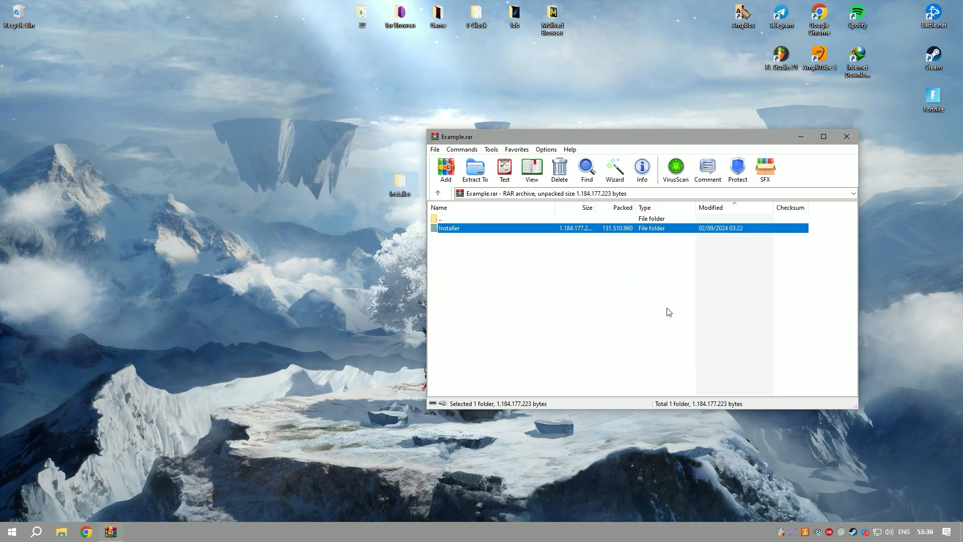
pyautogui.click(847, 137)
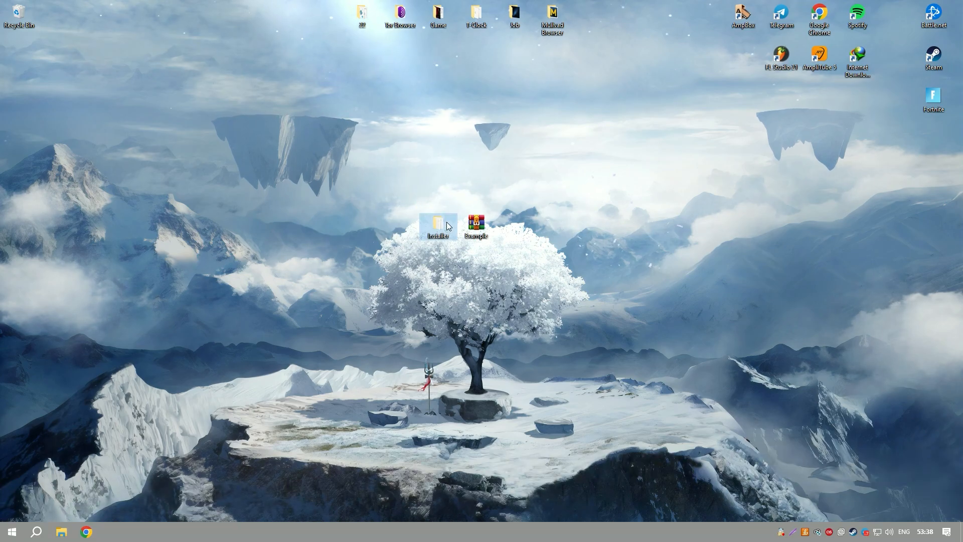
# Launch Setup from the desktop Installer folder to reach its language selection prompt.
pyautogui.doubleClick(437, 221)
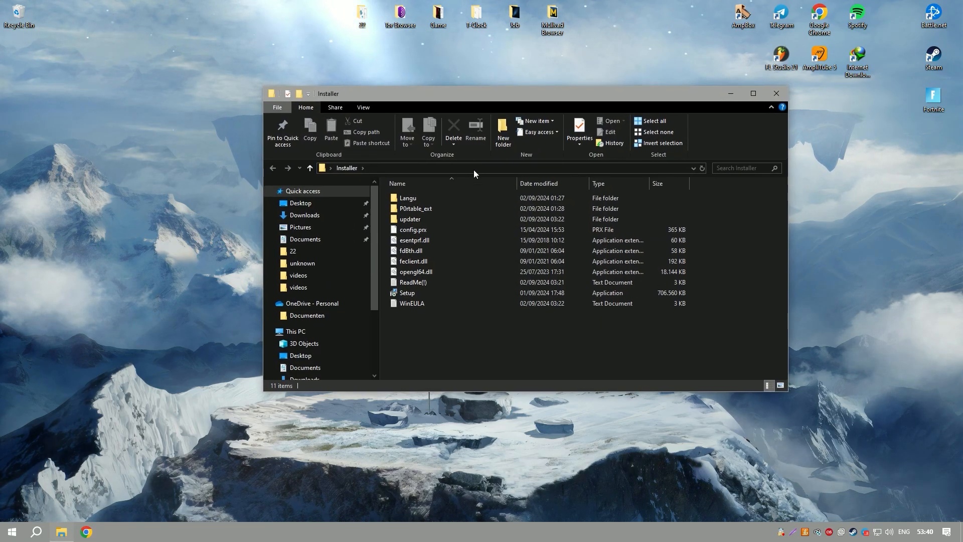
pyautogui.doubleClick(407, 292)
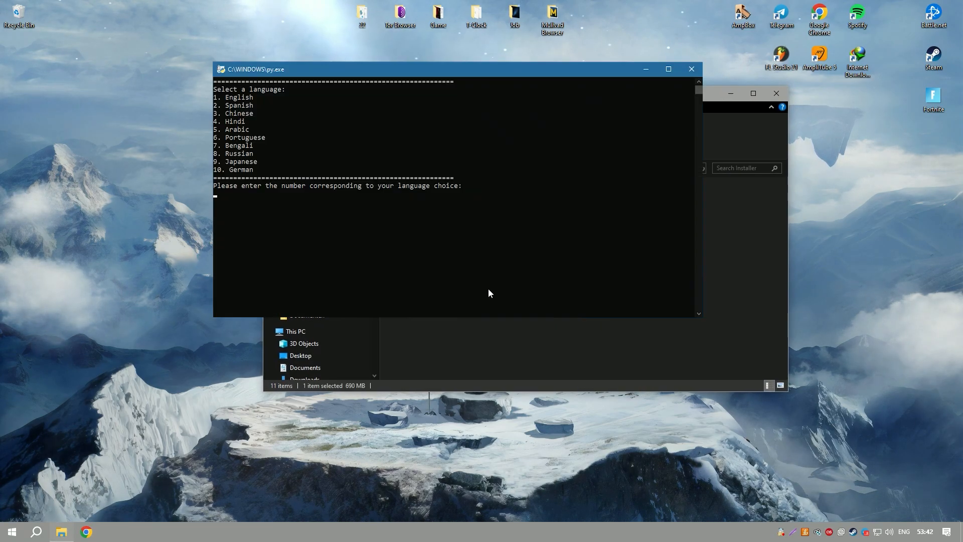